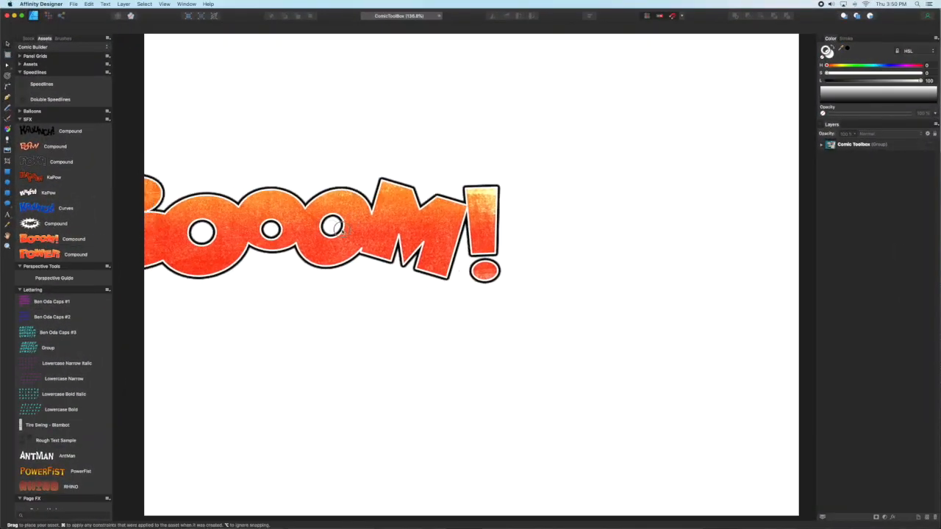
Select BOOOM! and tilt its last letters so the word bends into a gentle arch.
{"action": "left_click", "coordinate": [331, 227]}
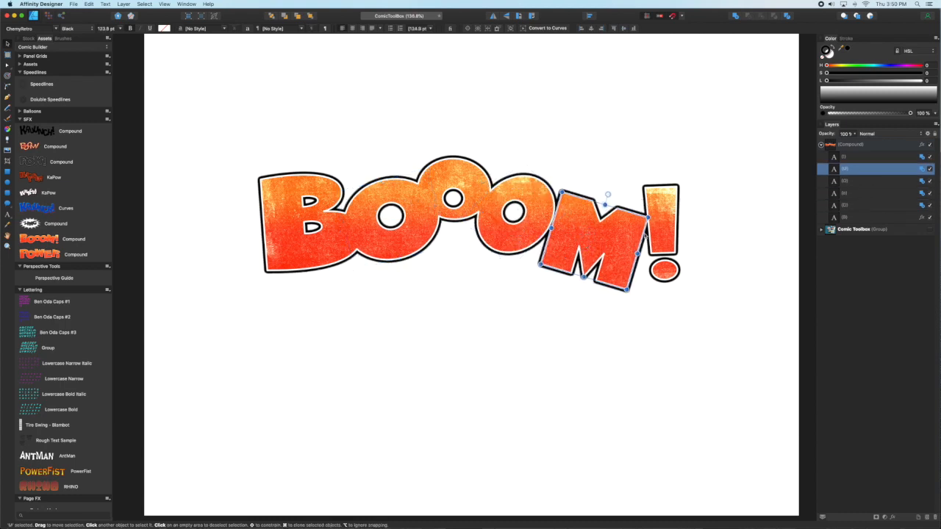
{"action": "left_click_drag", "start_coordinate": [606, 194], "coordinate": [684, 205]}
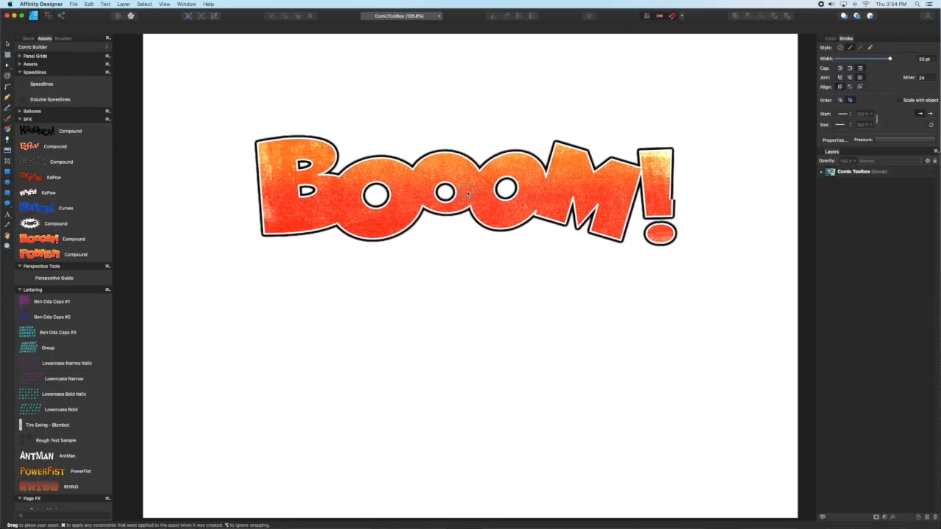
{"action": "left_click", "coordinate": [471, 189]}
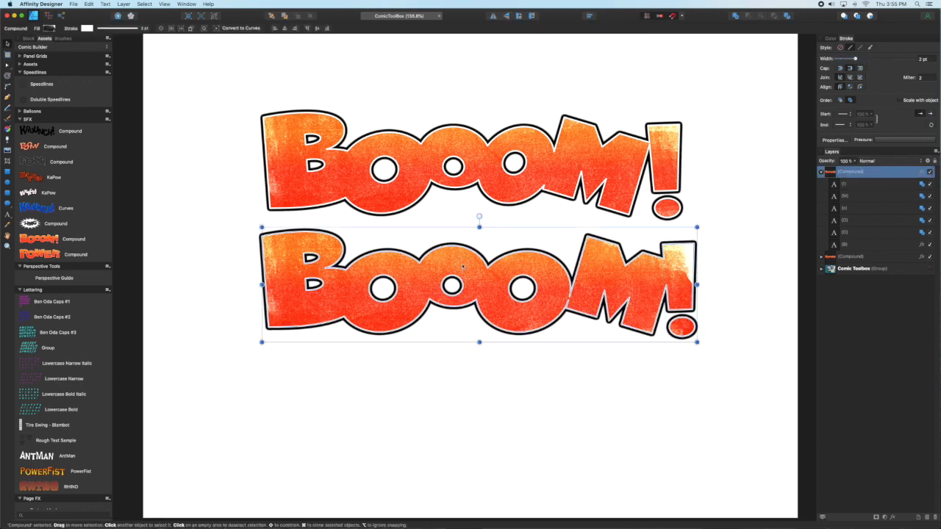
Enter the copied BOOOM! group to straighten its letters back to horizontal.
{"action": "double_click", "coordinate": [463, 283]}
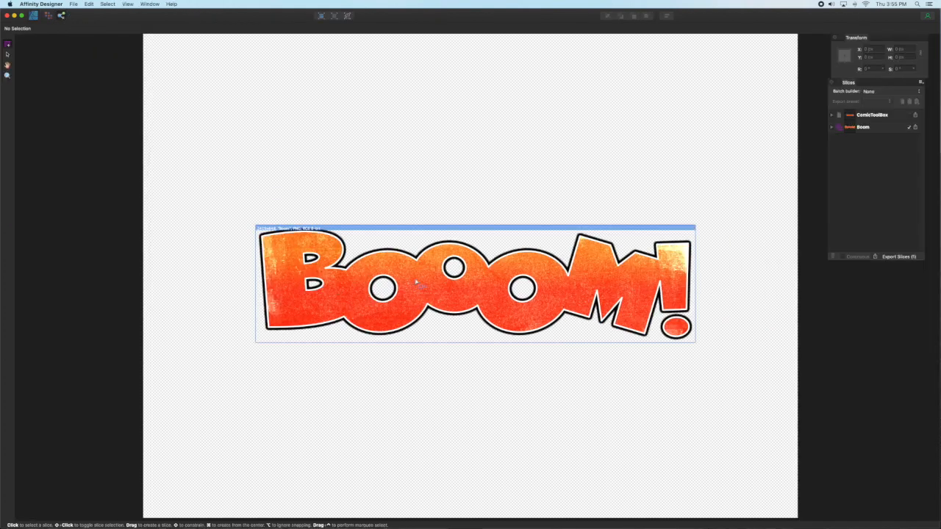
Export the Booom slice as an image and return to the Designer Persona.
{"action": "left_click", "coordinate": [862, 126]}
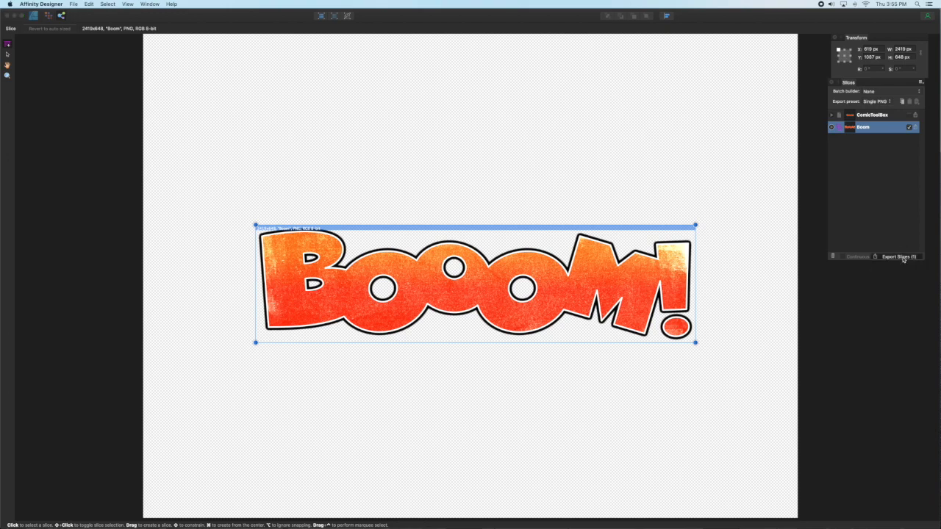
{"action": "left_click", "coordinate": [897, 256]}
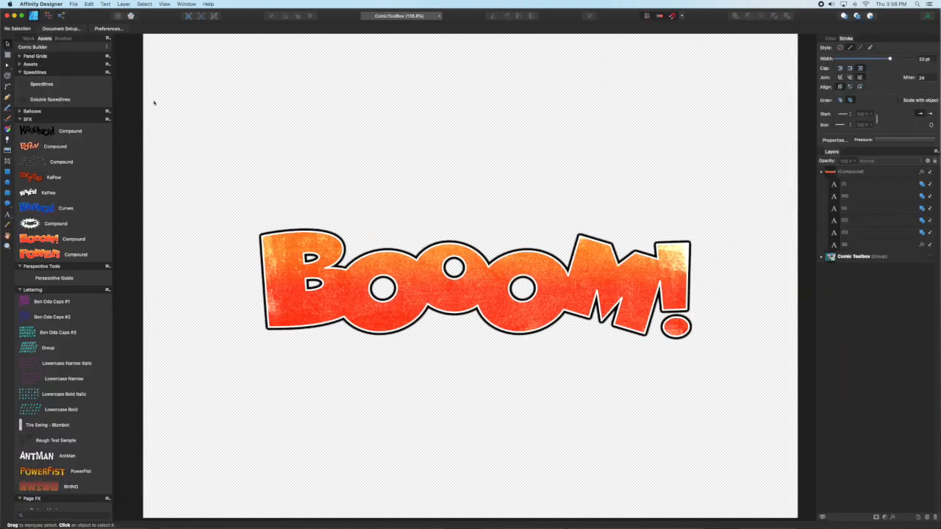
{"action": "left_click", "coordinate": [60, 30]}
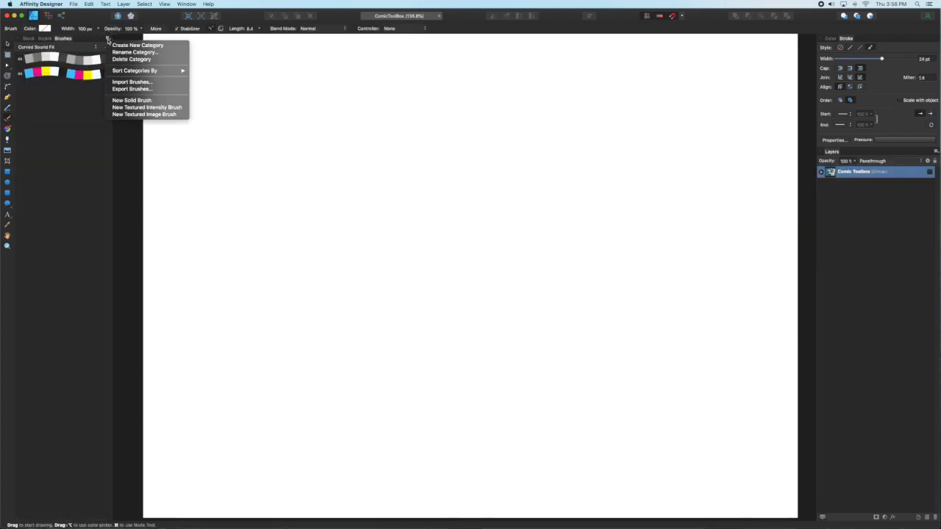
{"action": "mouse_move", "coordinate": [144, 115]}
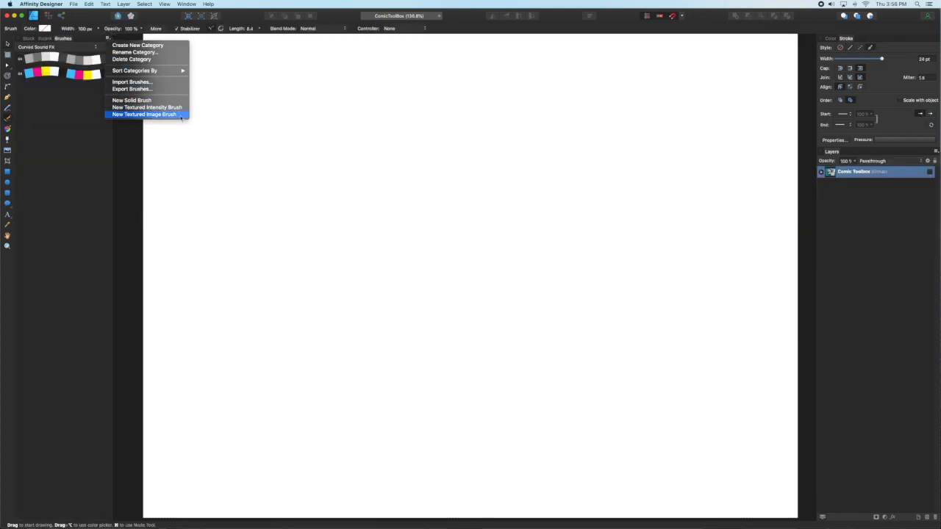
Create a textured image brush from the BOOOM! PNG with a widened brush width, then close the editor.
{"action": "left_click", "coordinate": [144, 115]}
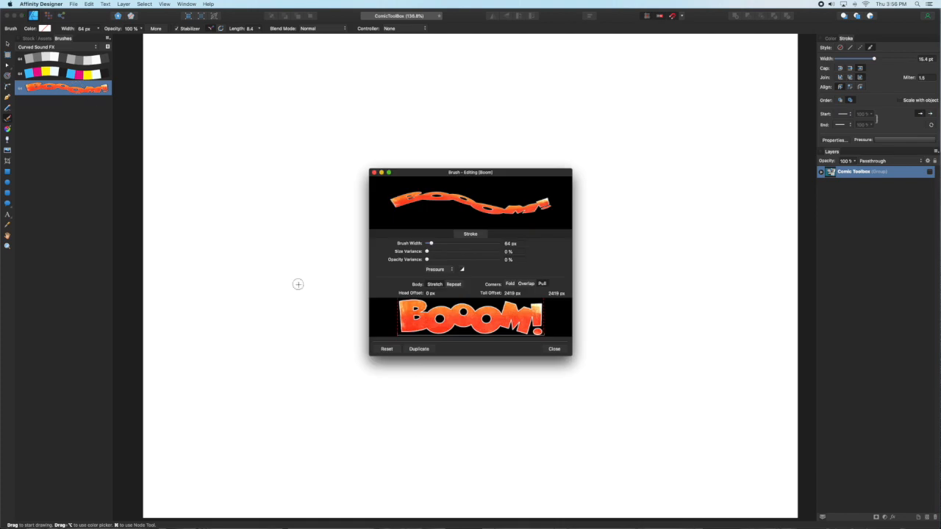
{"action": "left_click", "coordinate": [453, 285]}
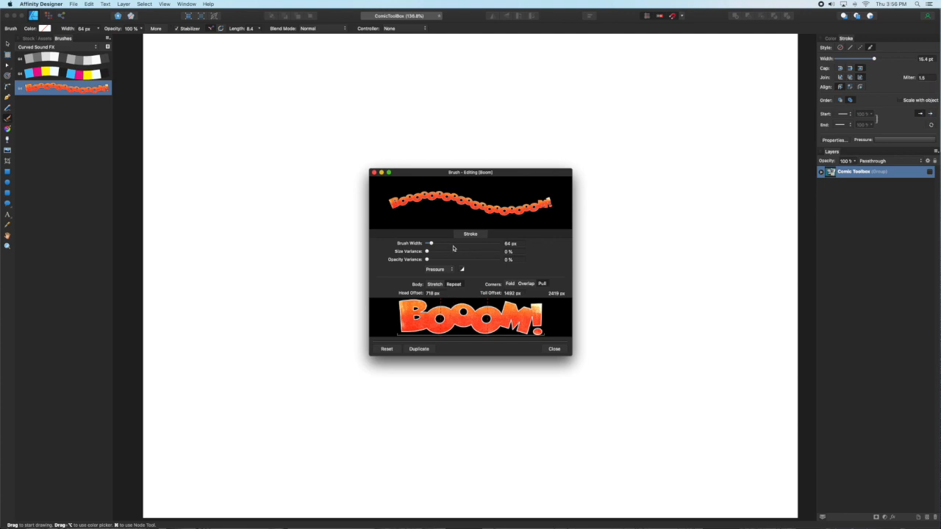
{"action": "left_click_drag", "start_coordinate": [429, 244], "coordinate": [435, 244]}
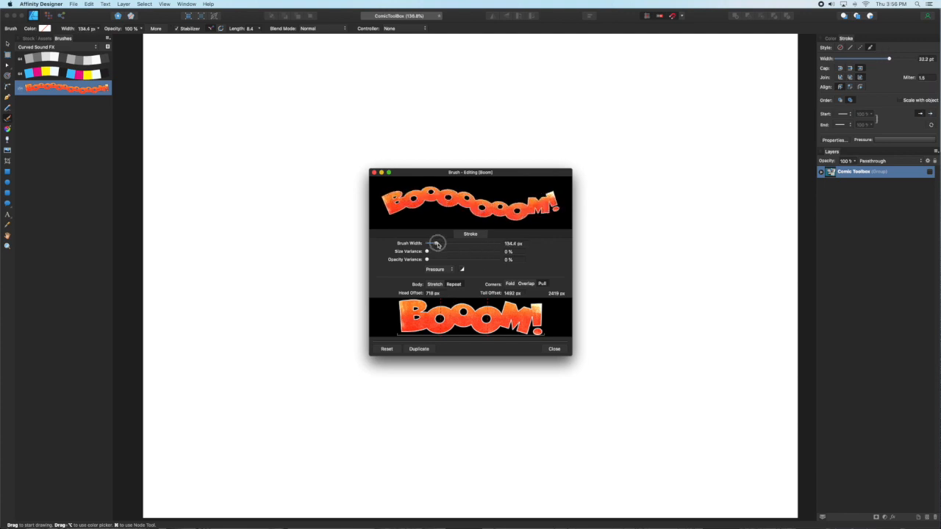
{"action": "left_click_drag", "start_coordinate": [435, 244], "coordinate": [455, 244]}
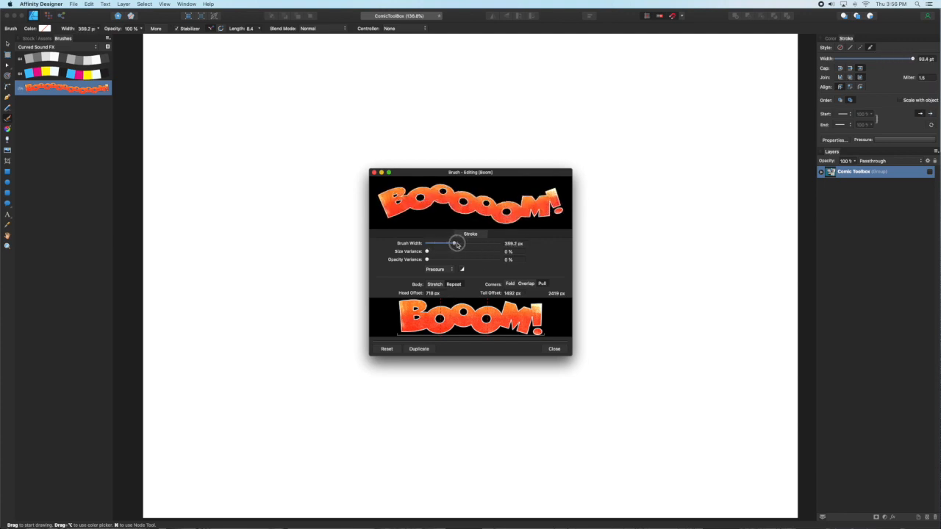
{"action": "left_click_drag", "start_coordinate": [455, 244], "coordinate": [453, 244]}
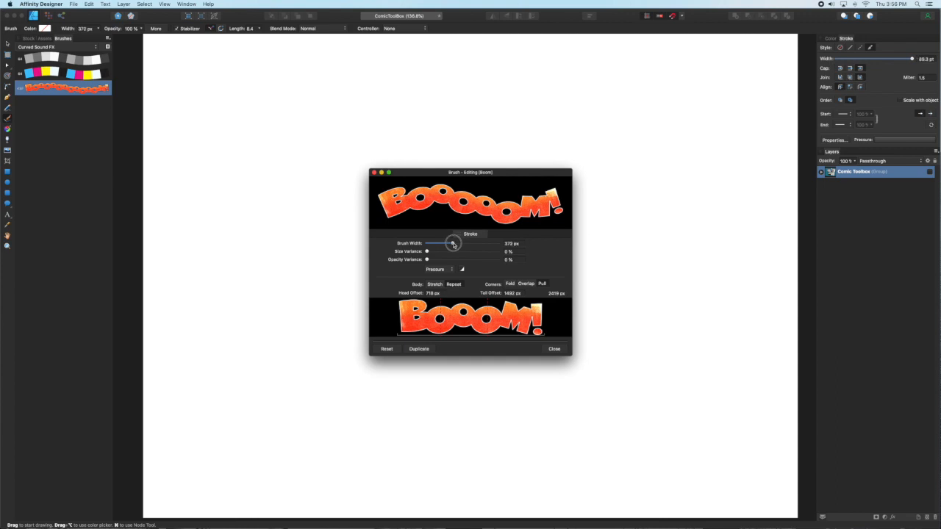
{"action": "left_click_drag", "start_coordinate": [453, 244], "coordinate": [438, 244]}
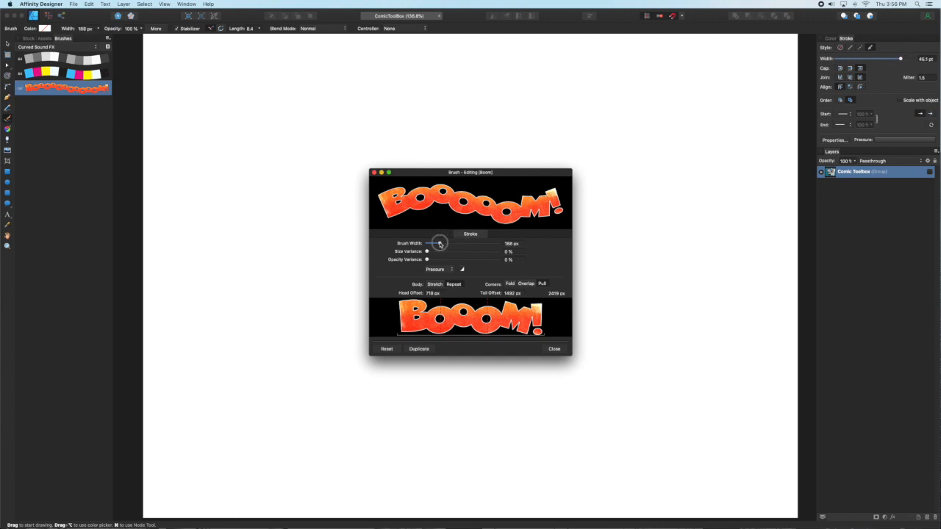
{"action": "left_click_drag", "start_coordinate": [429, 244], "coordinate": [441, 244]}
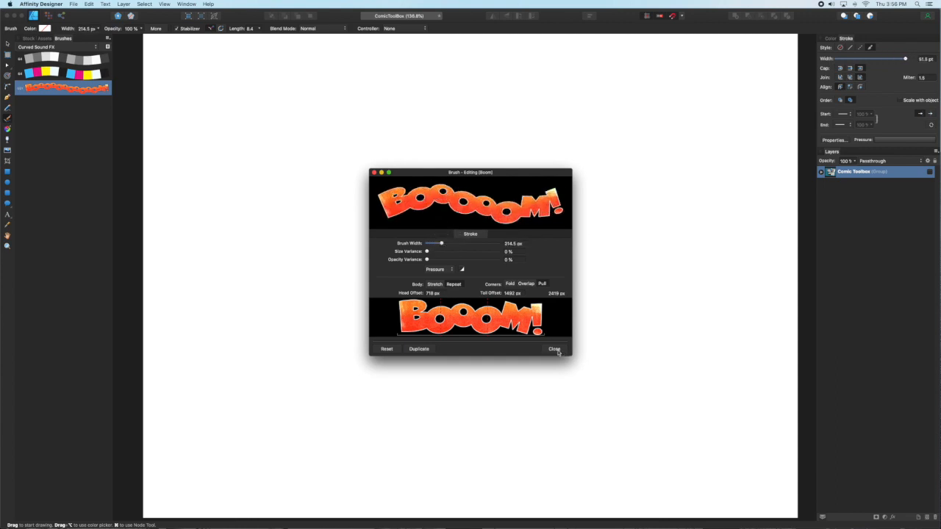
{"action": "left_click", "coordinate": [554, 348]}
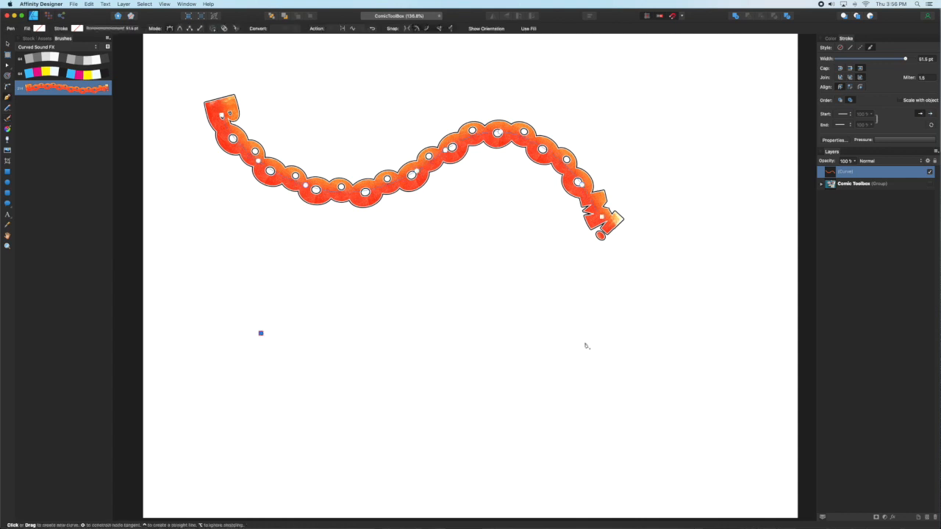
Shape the wavy curve that carries the BOOOM! brush stroke across the page.
{"action": "left_click_drag", "start_coordinate": [262, 333], "coordinate": [579, 342]}
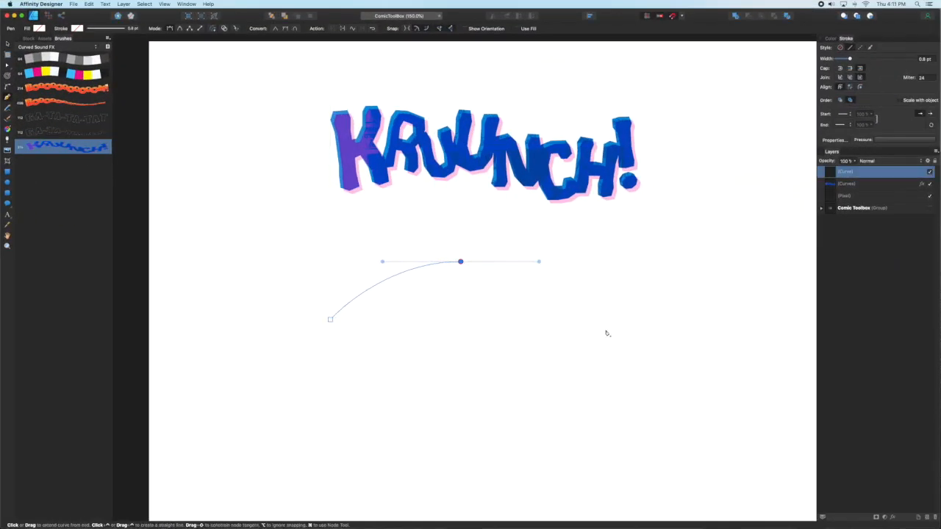
Stroke the arc with the KRUNCH! brush and deselect to show the arched word.
{"action": "left_click", "coordinate": [61, 145]}
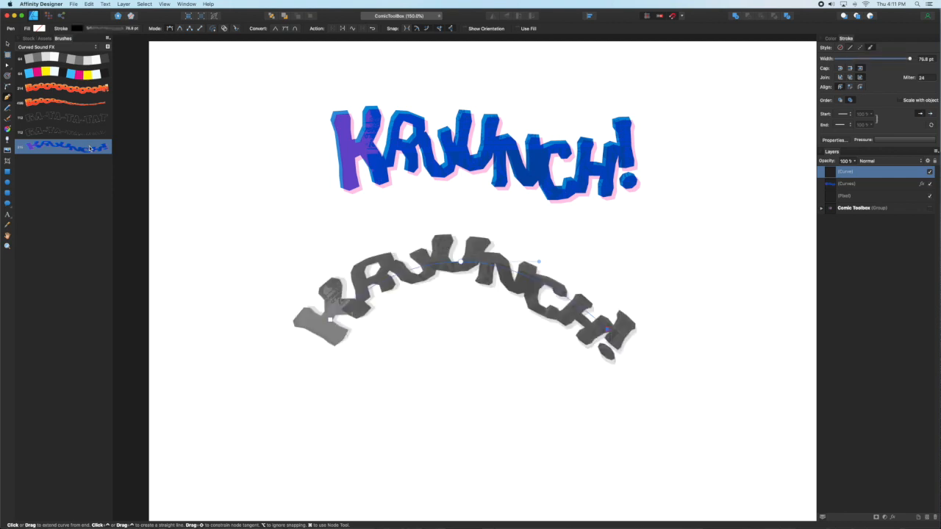
{"action": "left_click", "coordinate": [830, 38]}
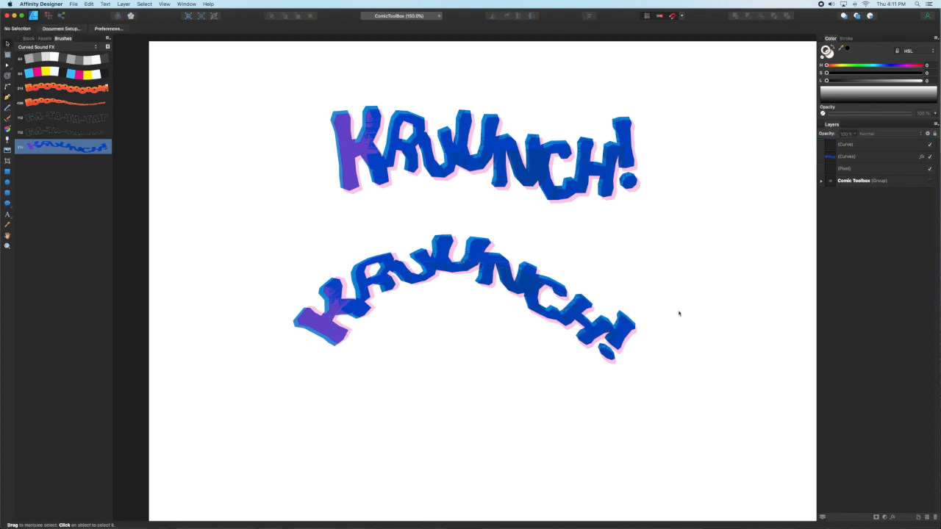
{"action": "mouse_move", "coordinate": [679, 354]}
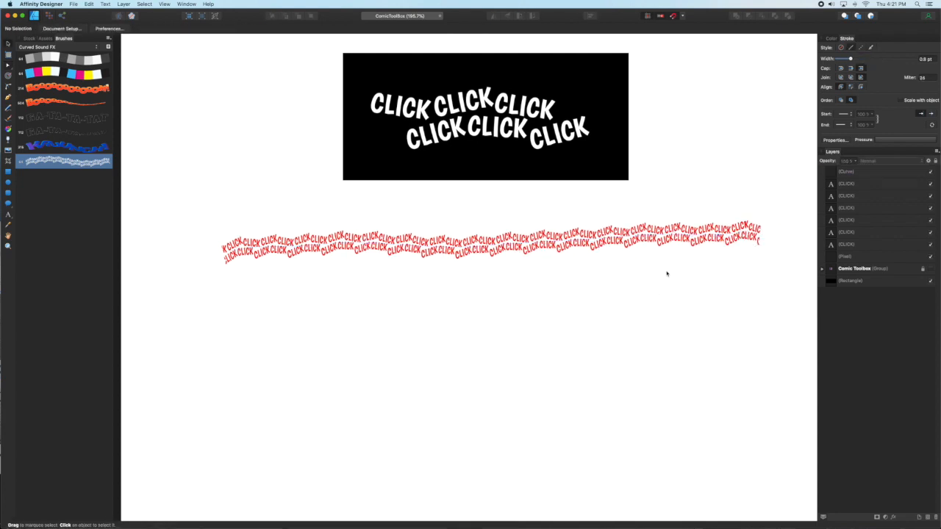
Finish the S-shaped red curve beneath the CLICK image with the Pen Tool.
{"action": "left_click", "coordinate": [470, 264]}
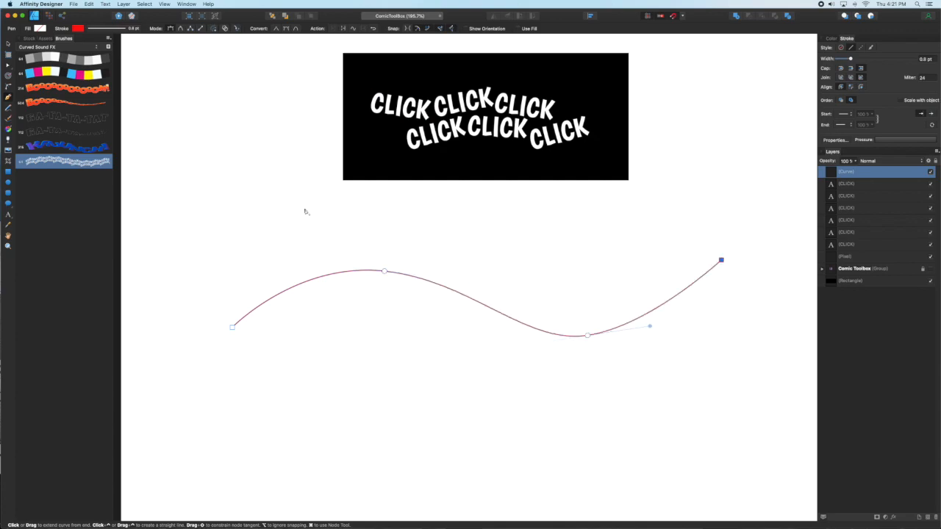
{"action": "left_click", "coordinate": [64, 160]}
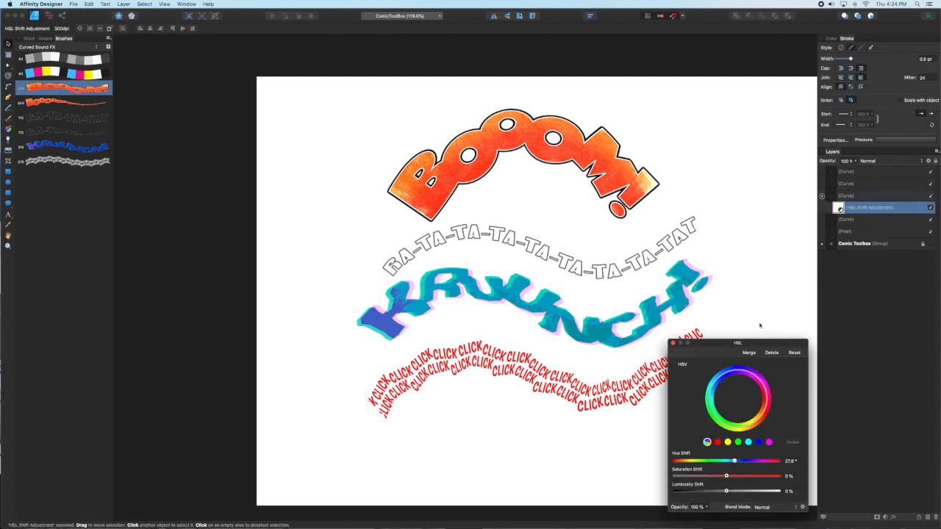
Shift KRUNCH!'s hue toward deep purple-blue and adjust its saturation and lightness.
{"action": "left_click_drag", "start_coordinate": [738, 341], "coordinate": [782, 214]}
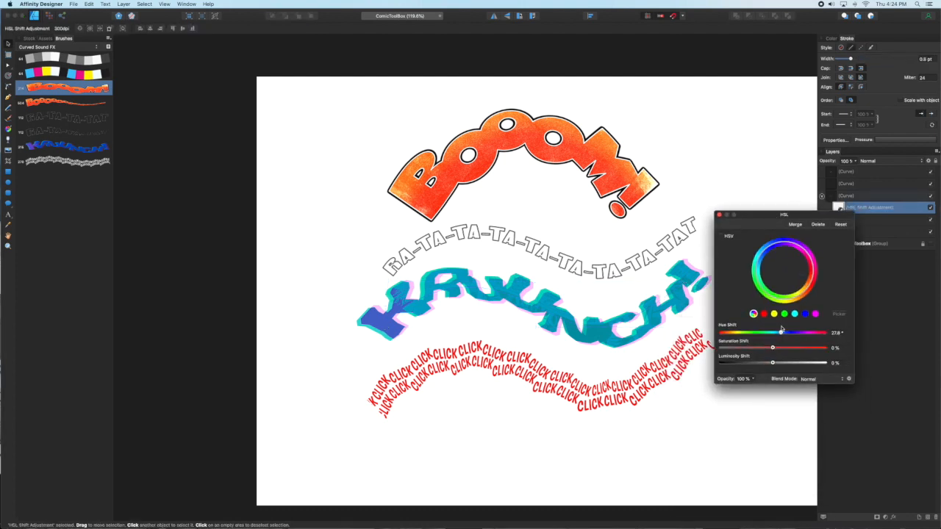
{"action": "left_click_drag", "start_coordinate": [781, 333], "coordinate": [756, 332]}
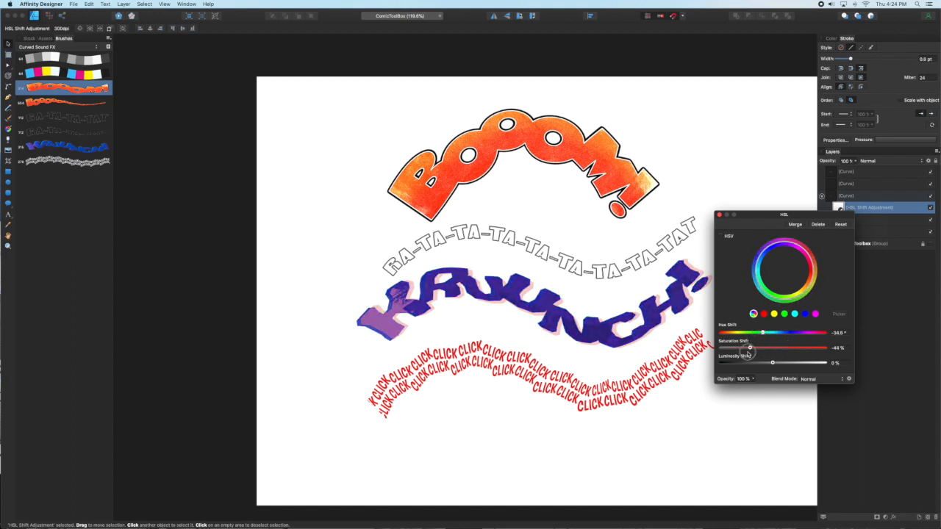
{"action": "left_click_drag", "start_coordinate": [771, 361], "coordinate": [788, 361]}
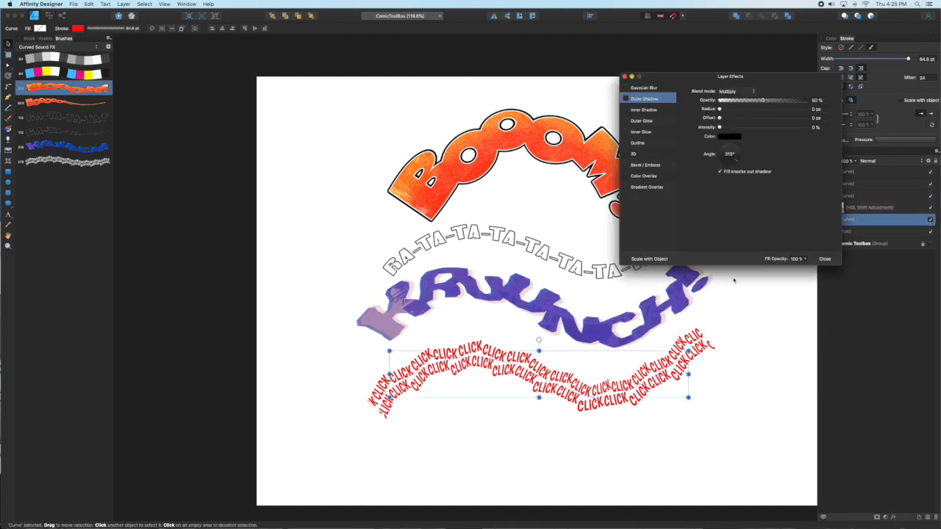
Add a Multiply gradient overlay to CLICK with a darker maroon gradient stop colour.
{"action": "left_click", "coordinate": [647, 187]}
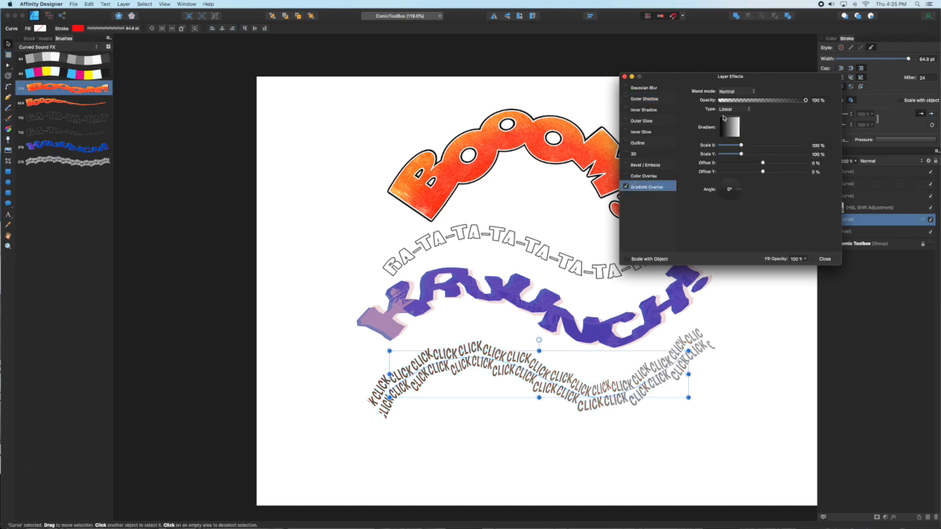
{"action": "left_click", "coordinate": [735, 91]}
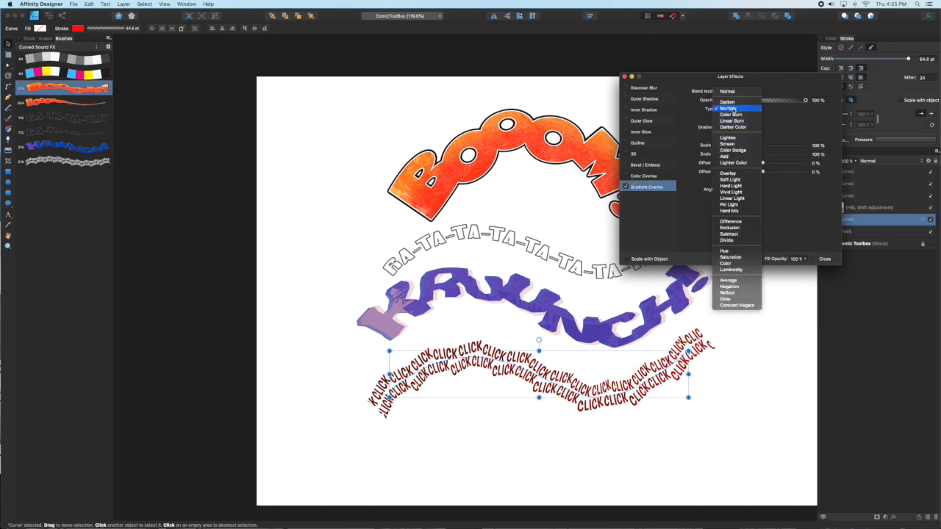
{"action": "left_click", "coordinate": [729, 108]}
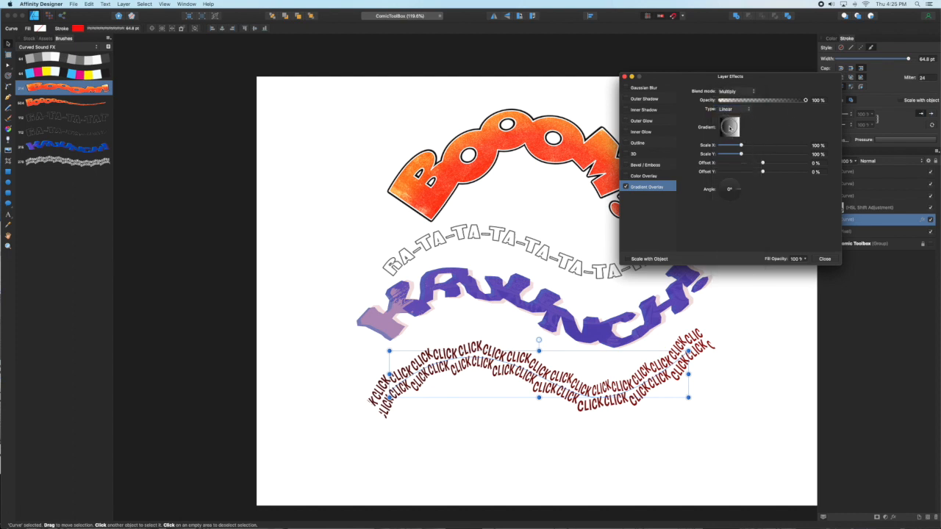
{"action": "left_click", "coordinate": [729, 126]}
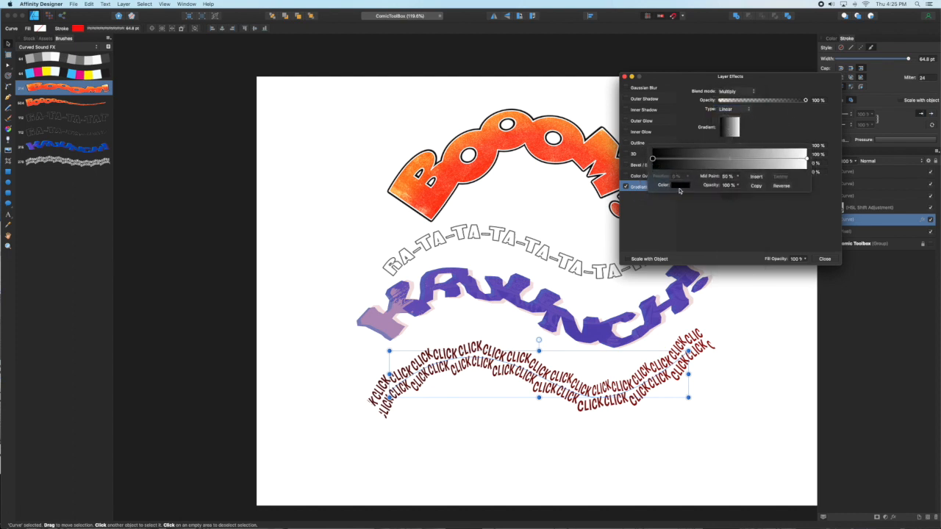
{"action": "left_click", "coordinate": [681, 185]}
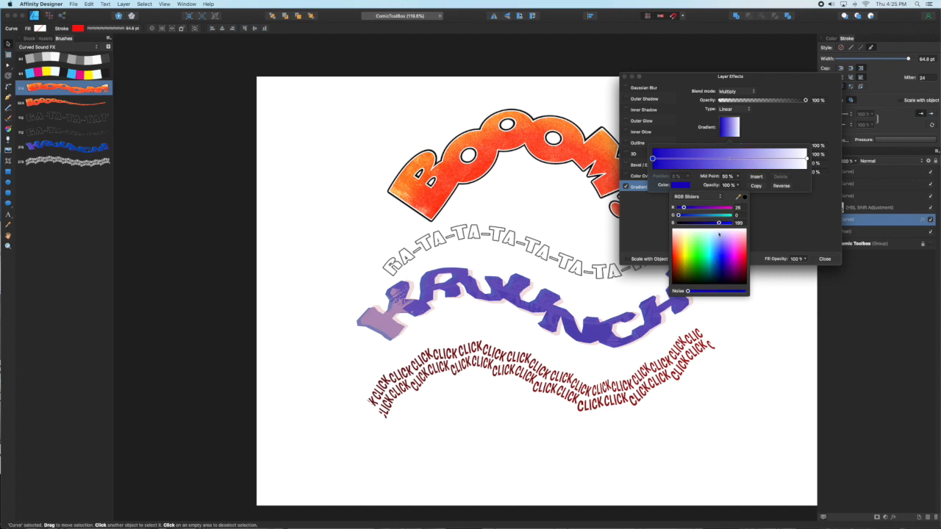
{"action": "left_click", "coordinate": [515, 375]}
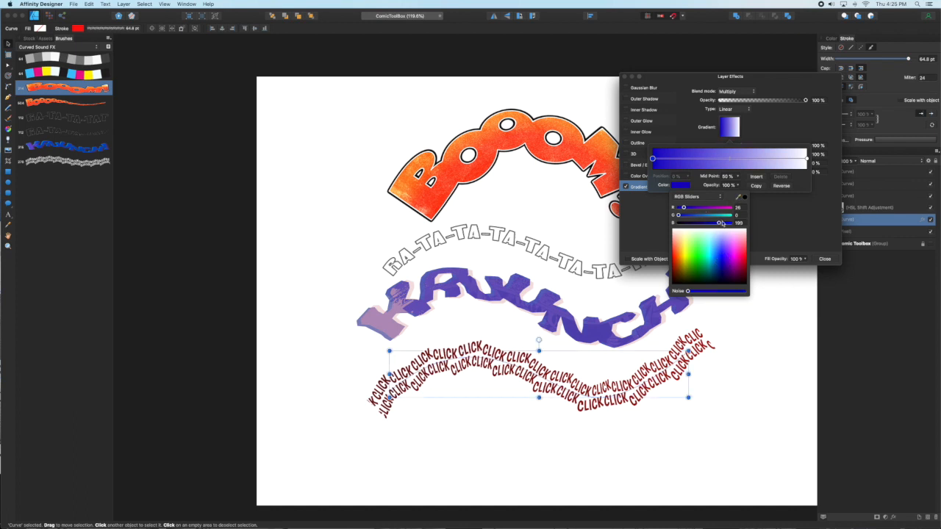
{"action": "left_click_drag", "start_coordinate": [719, 223], "coordinate": [723, 223]}
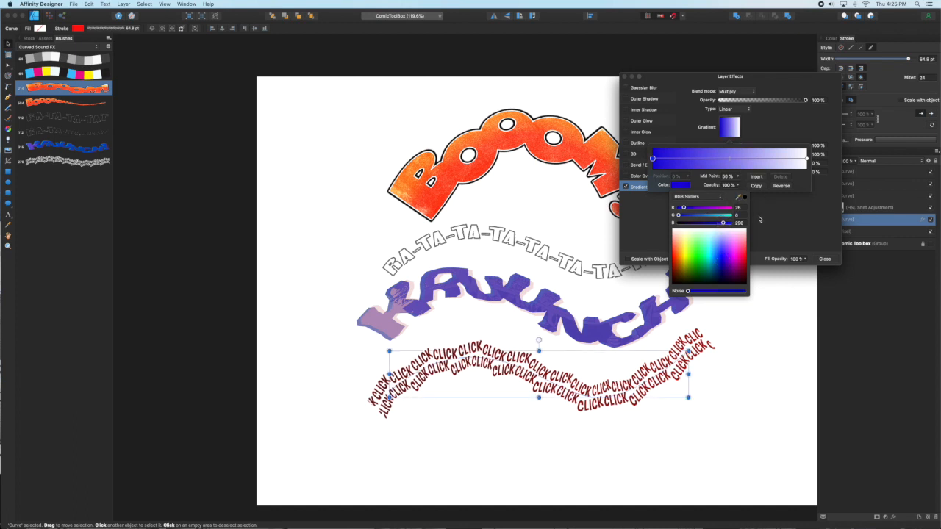
{"action": "left_click", "coordinate": [823, 259]}
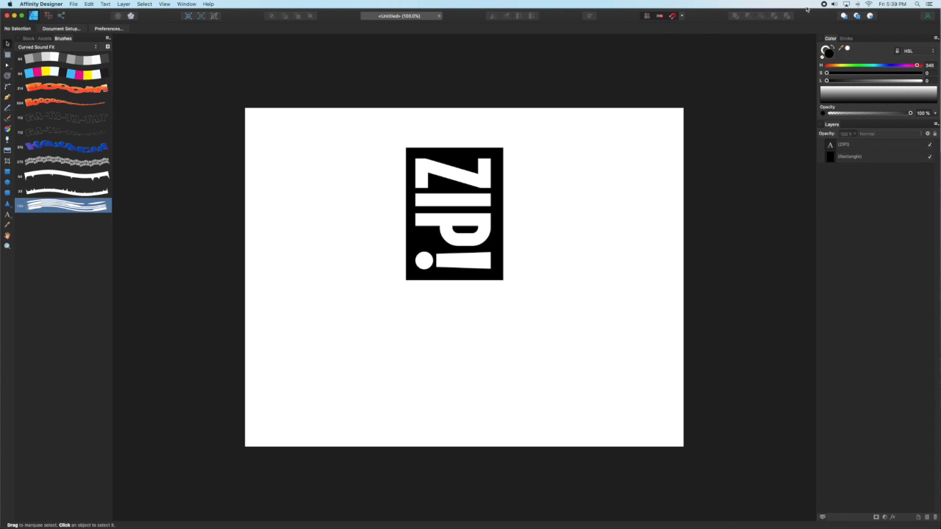
Adjust the ZIP! brush's head offset and paint curved ZIP! test strokes on the page.
{"action": "double_click", "coordinate": [62, 204]}
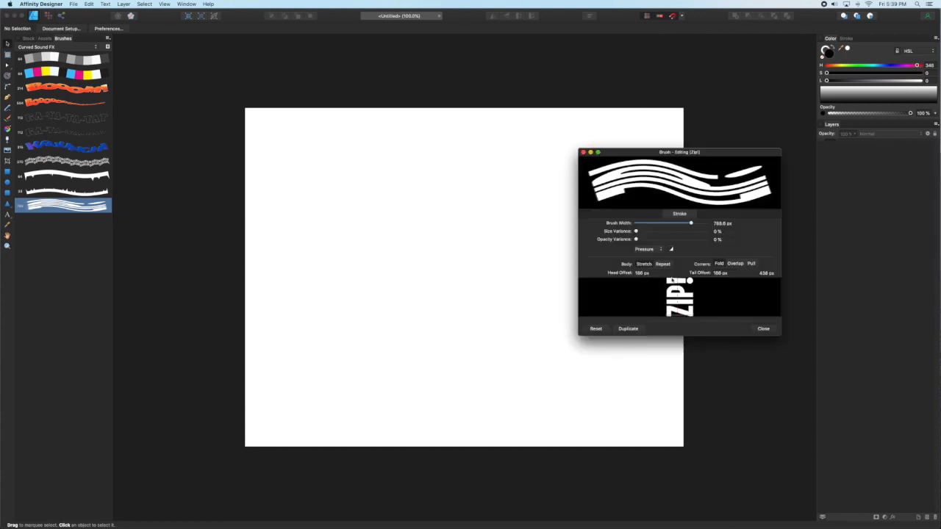
{"action": "mouse_move", "coordinate": [647, 238]}
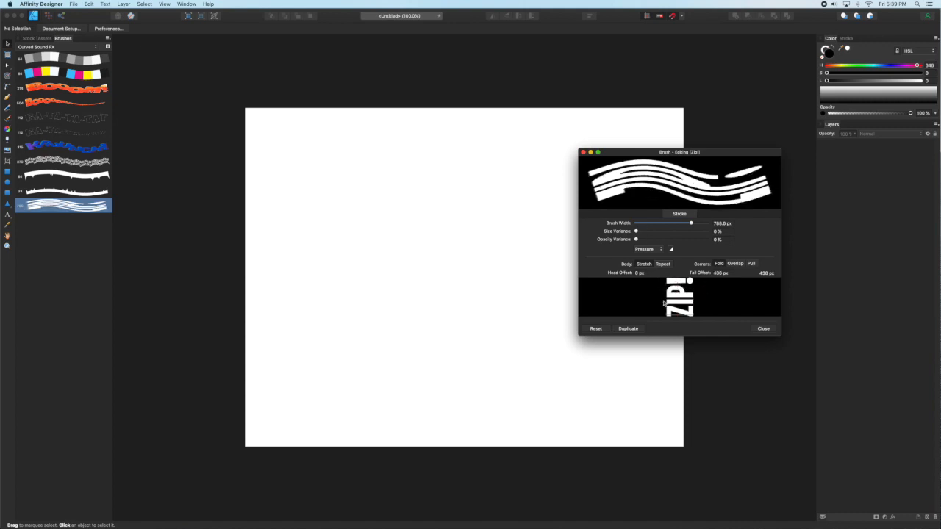
{"action": "left_click_drag", "start_coordinate": [383, 194], "coordinate": [438, 264]}
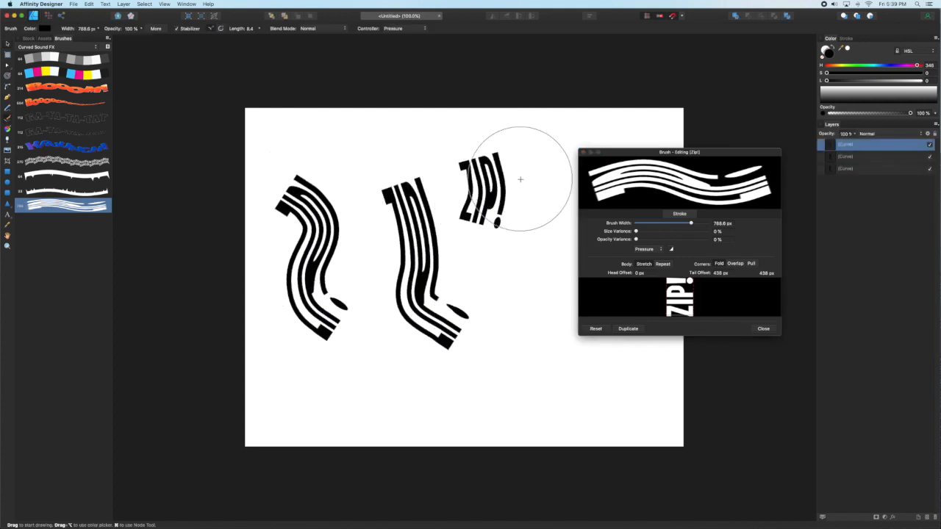
{"action": "left_click_drag", "start_coordinate": [507, 183], "coordinate": [566, 361]}
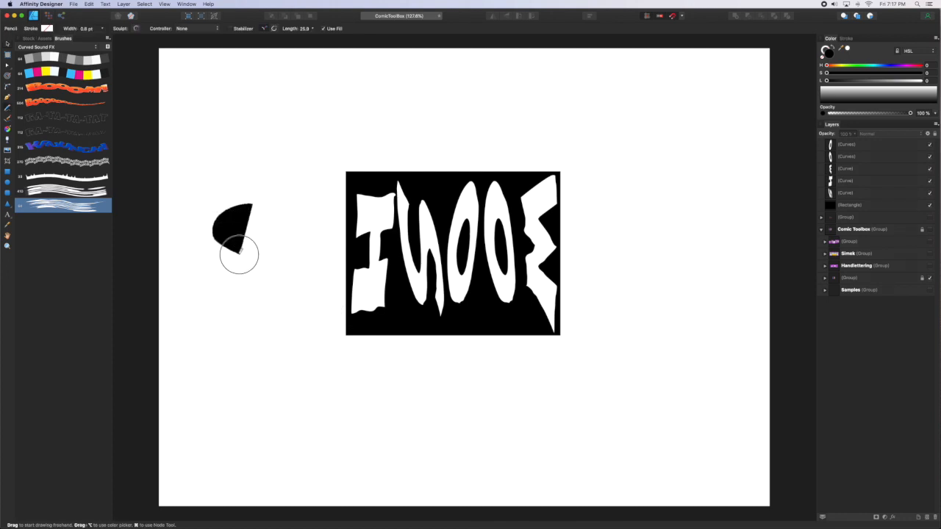
Paint a vertical WOOSH stroke and give it a blue colour overlay with a coloured outline.
{"action": "left_click_drag", "start_coordinate": [238, 253], "coordinate": [235, 309]}
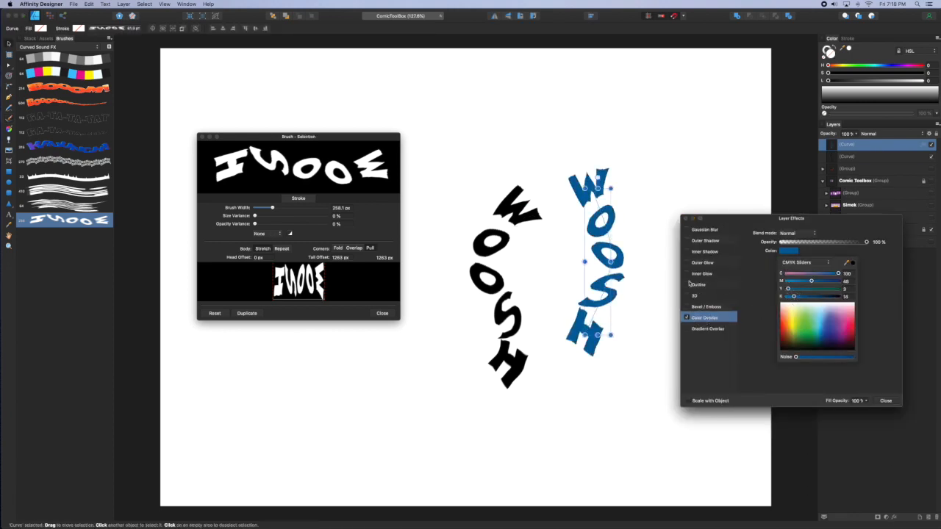
{"action": "left_click", "coordinate": [696, 286]}
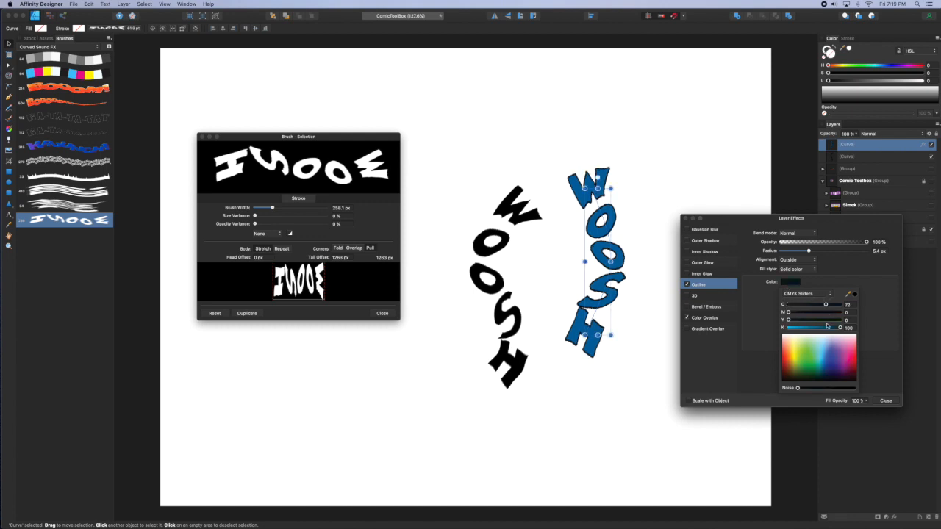
{"action": "left_click", "coordinate": [707, 330]}
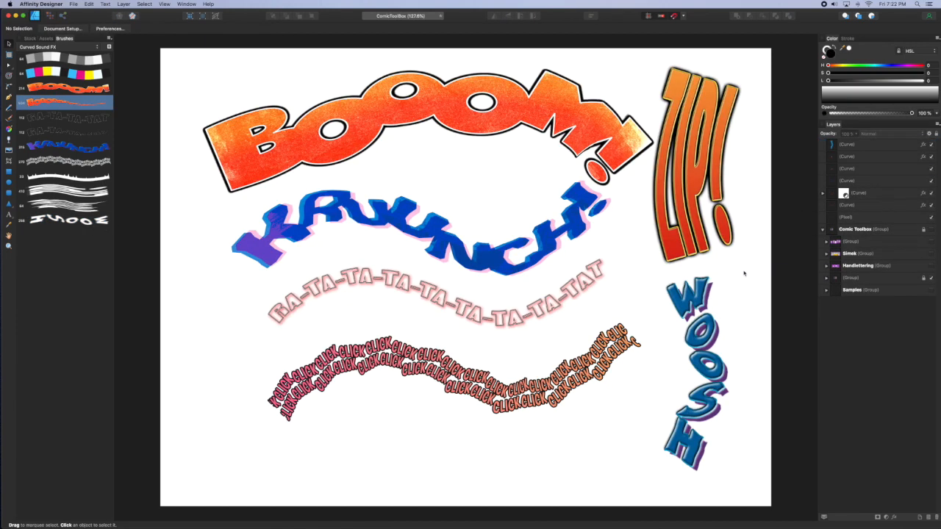
{"action": "mouse_move", "coordinate": [788, 241]}
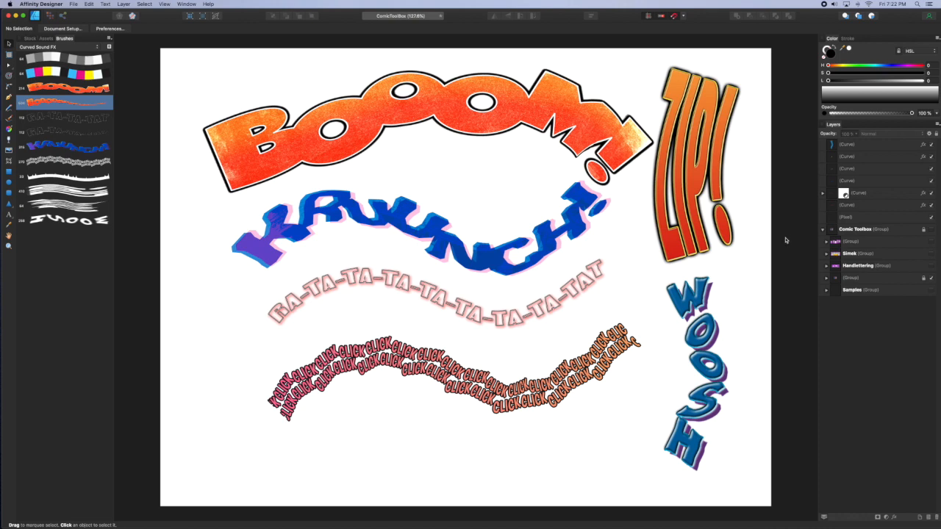
{"action": "mouse_move", "coordinate": [785, 241]}
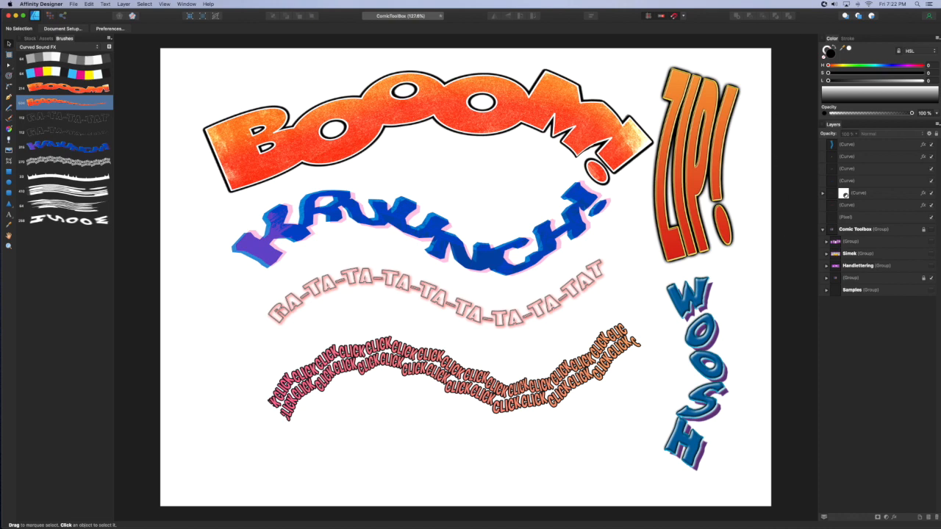